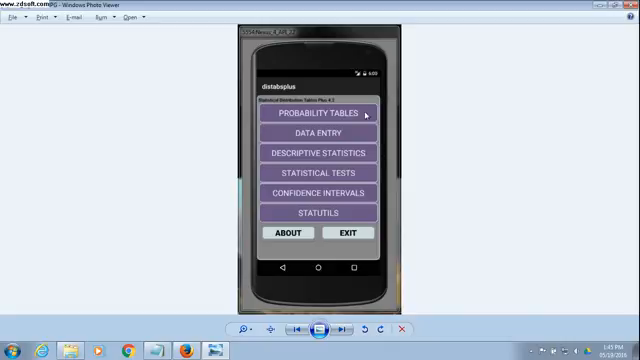
# - Get left-tail, right-tail and range probabilities with a shaded curve from the probability tables
pyautogui.click(318, 114)
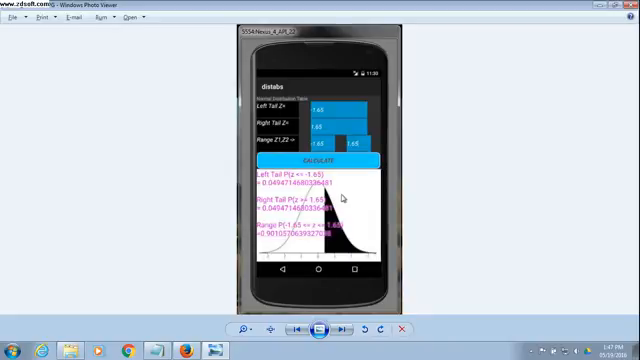
pyautogui.click(336, 328)
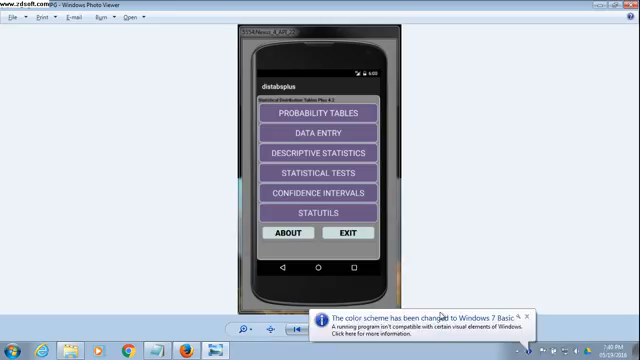
pyautogui.moveTo(456, 212)
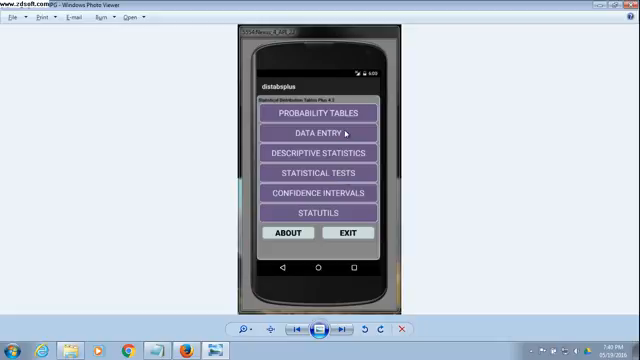
pyautogui.click(316, 132)
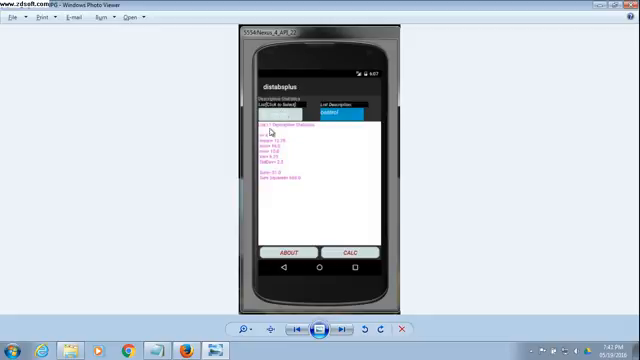
pyautogui.moveTo(298, 150)
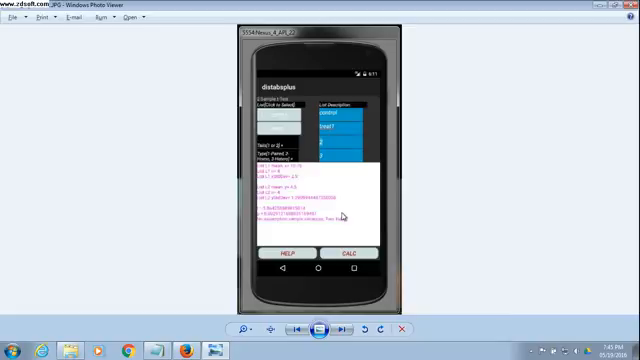
pyautogui.moveTo(336, 220)
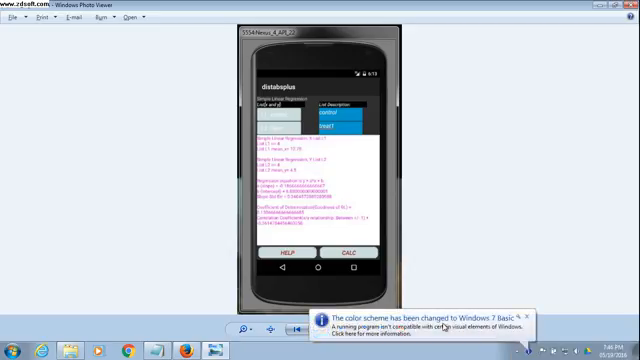
pyautogui.moveTo(424, 164)
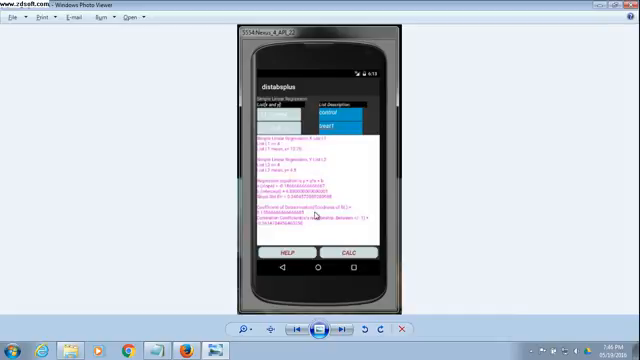
pyautogui.moveTo(344, 184)
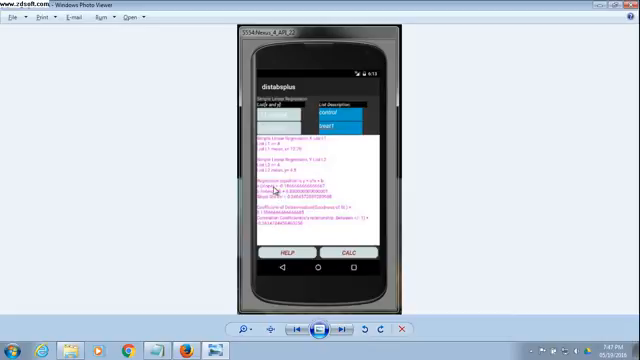
pyautogui.moveTo(392, 318)
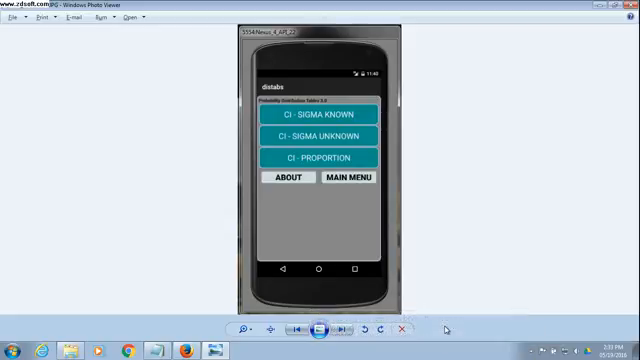
# - Choose the sigma-known confidence interval from the sigma known / unknown / proportion choices
pyautogui.click(316, 112)
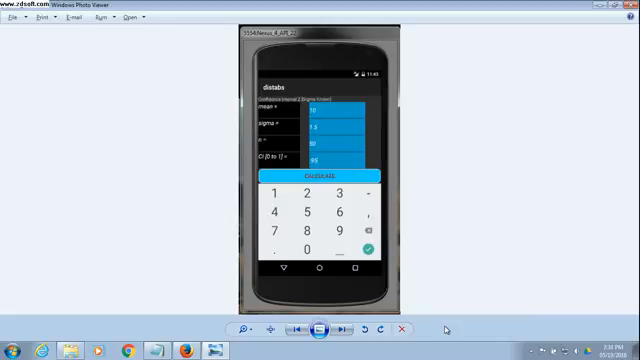
# - Calculate the interval from mean, sigma, n and 1-α, then reach the PRIOR / SAMPLE SIZE menu
pyautogui.click(316, 176)
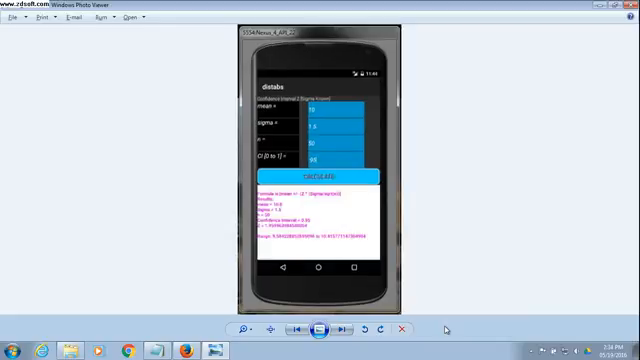
pyautogui.click(340, 328)
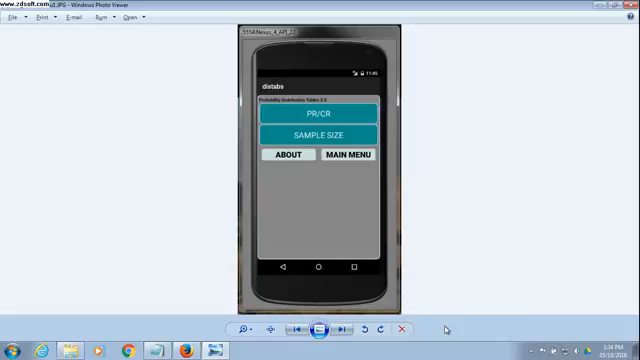